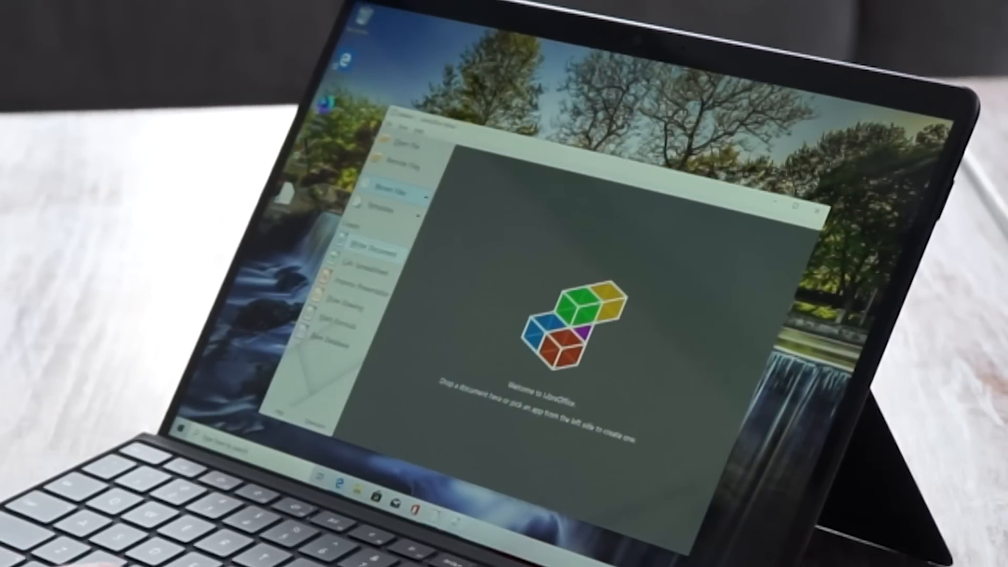
Switch from the LibreOffice footage to the Surface comparison page in the browser
left_click(366, 247)
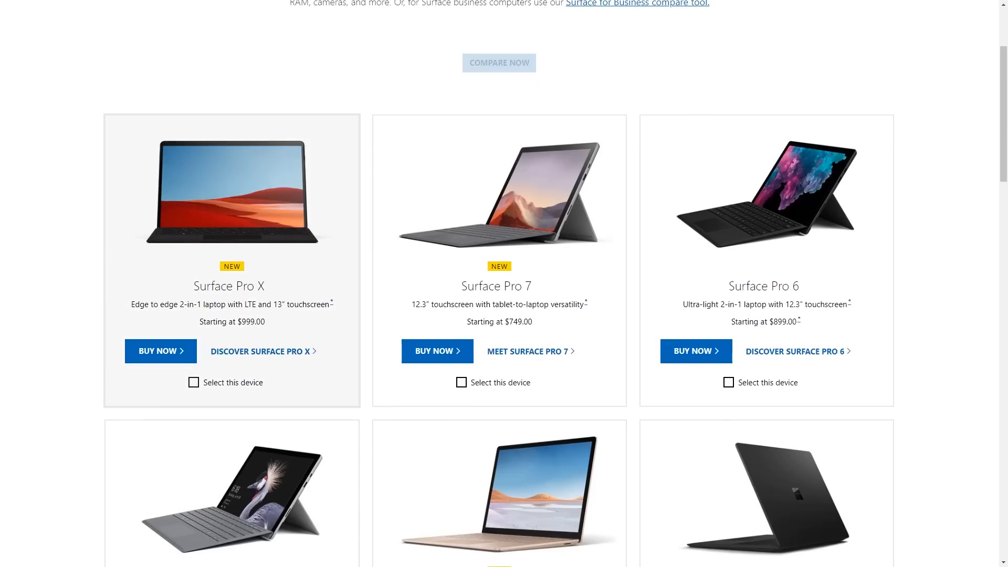
Select Surface Pro X and Surface Pro 7 and compare them side by side
left_click(194, 382)
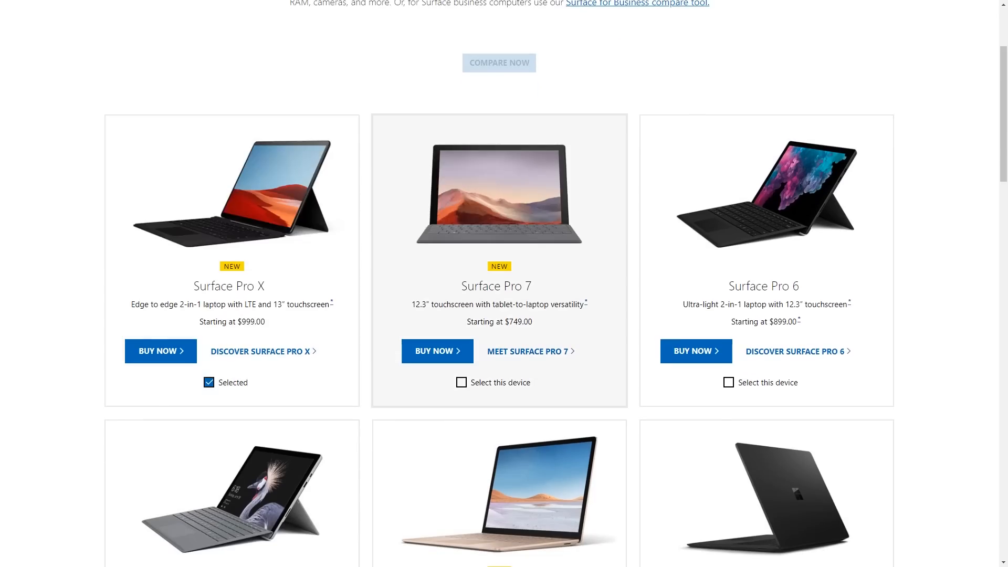
left_click(460, 382)
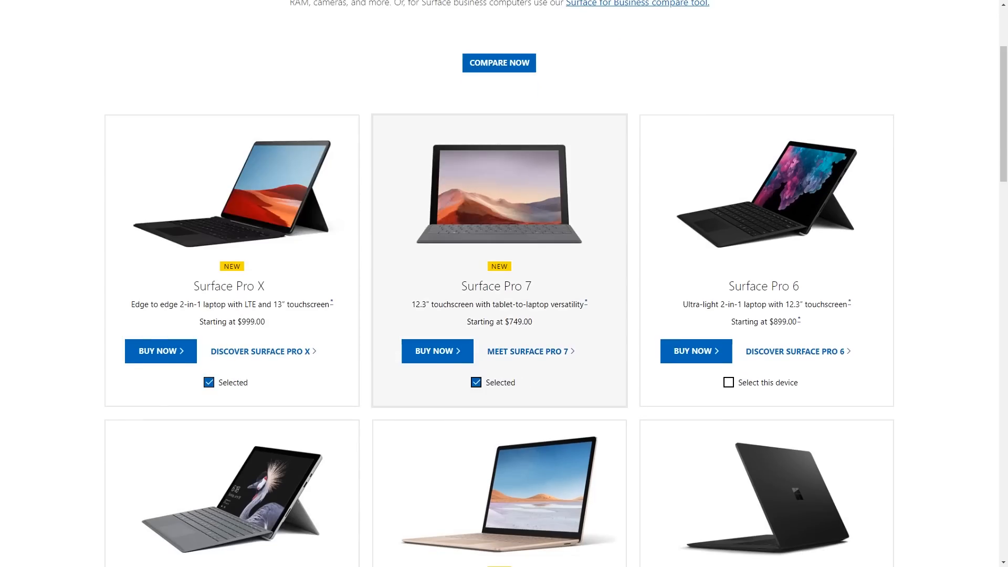
scroll("down", 3)
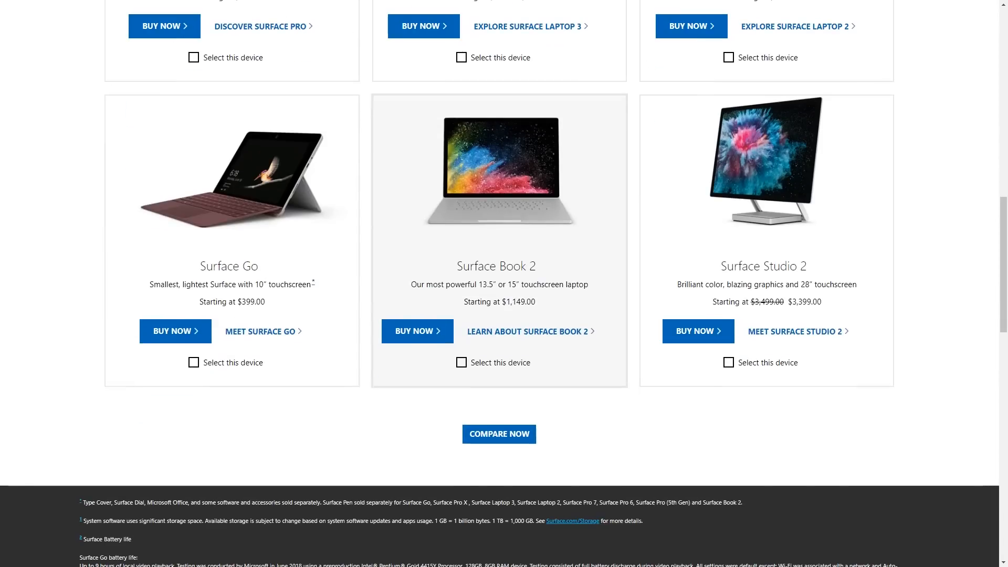
left_click(193, 363)
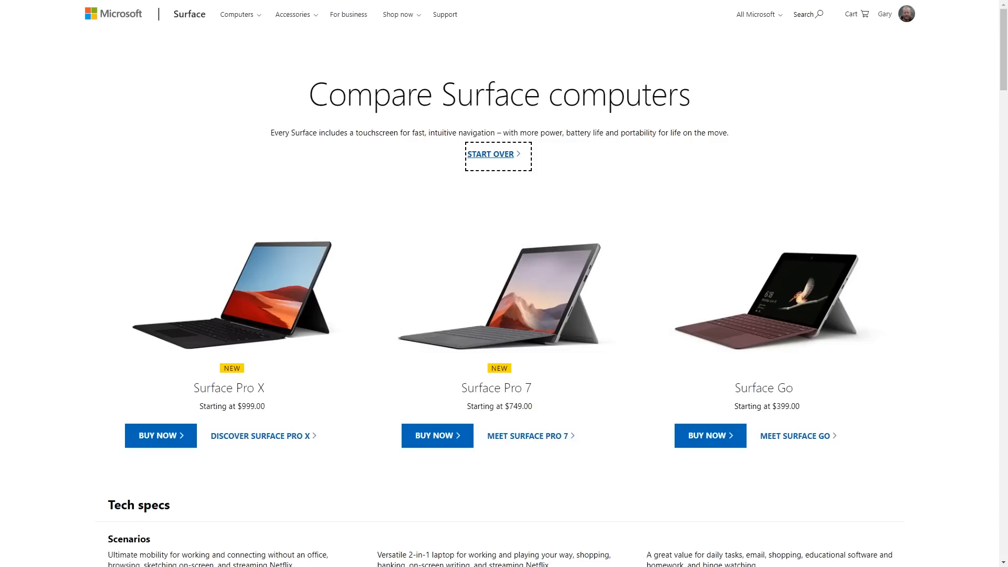
Scroll down the comparison to reach the Help me choose quiz and answer 'Every day'
scroll("down", 3)
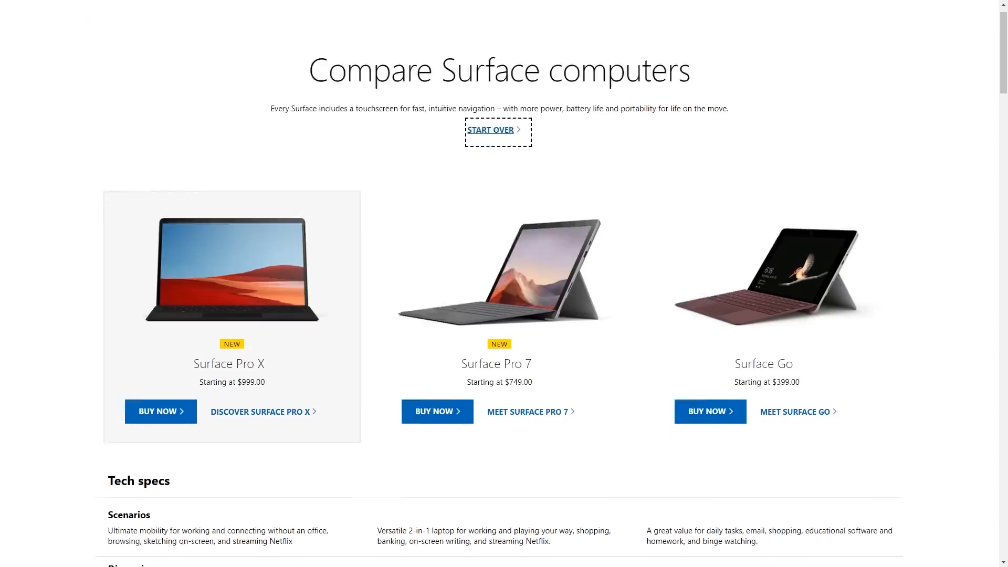
scroll("down", 3)
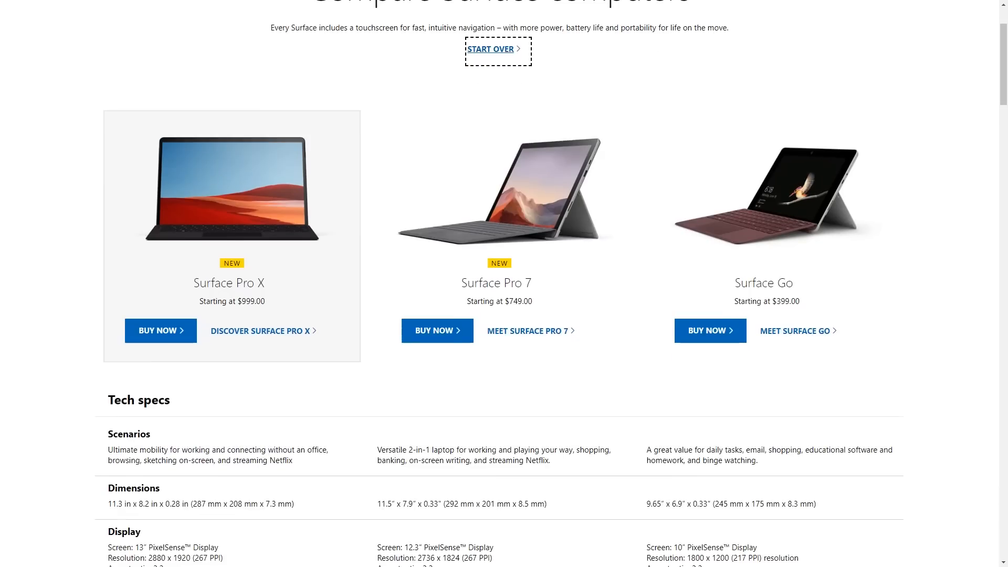
scroll("down", 3)
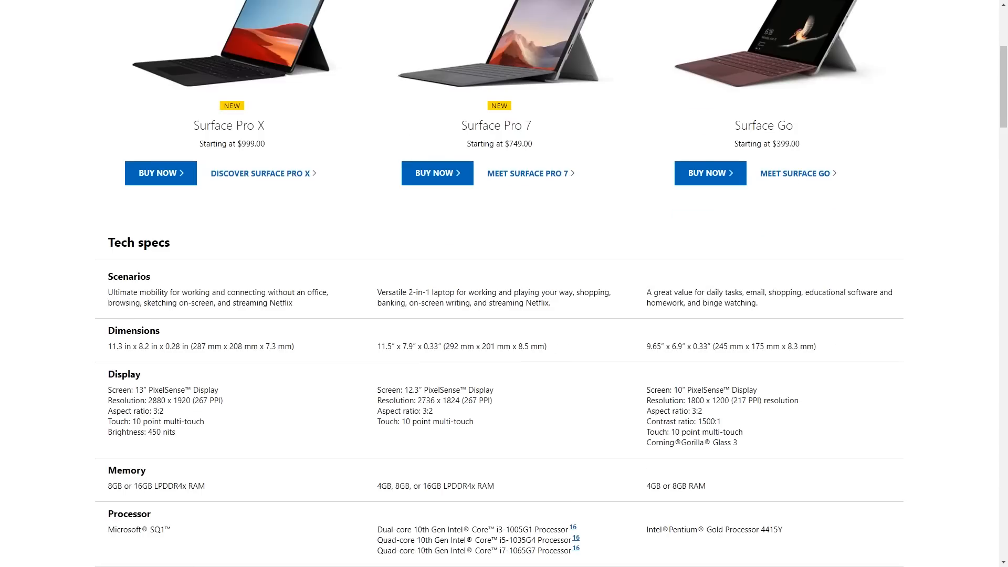
scroll("down", 3)
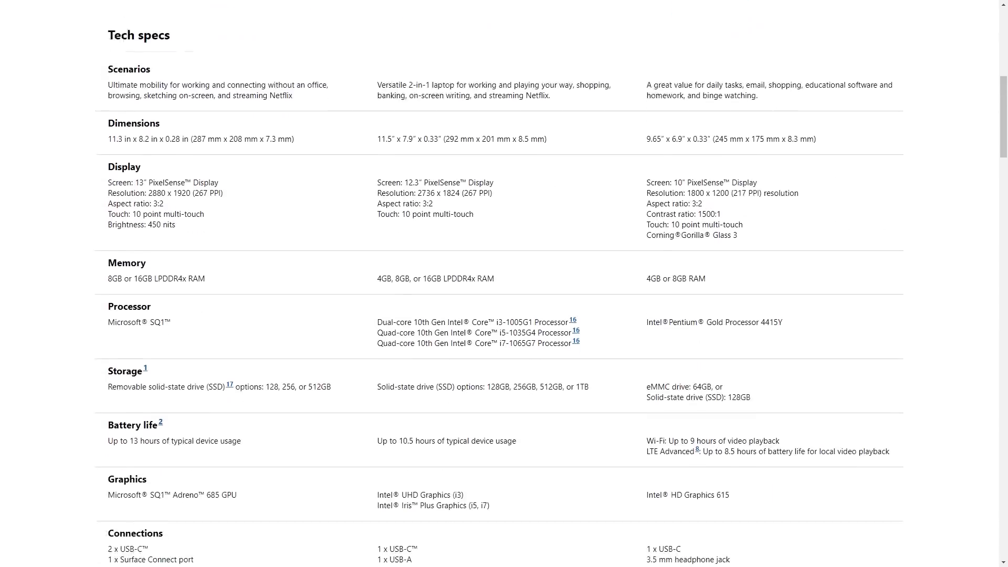
scroll("down", 3)
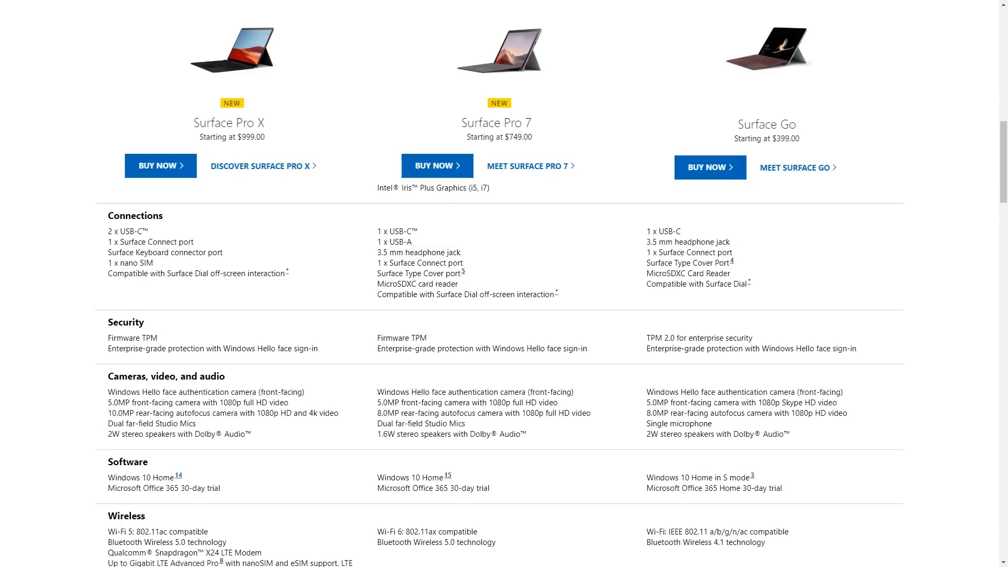
scroll("down", 3)
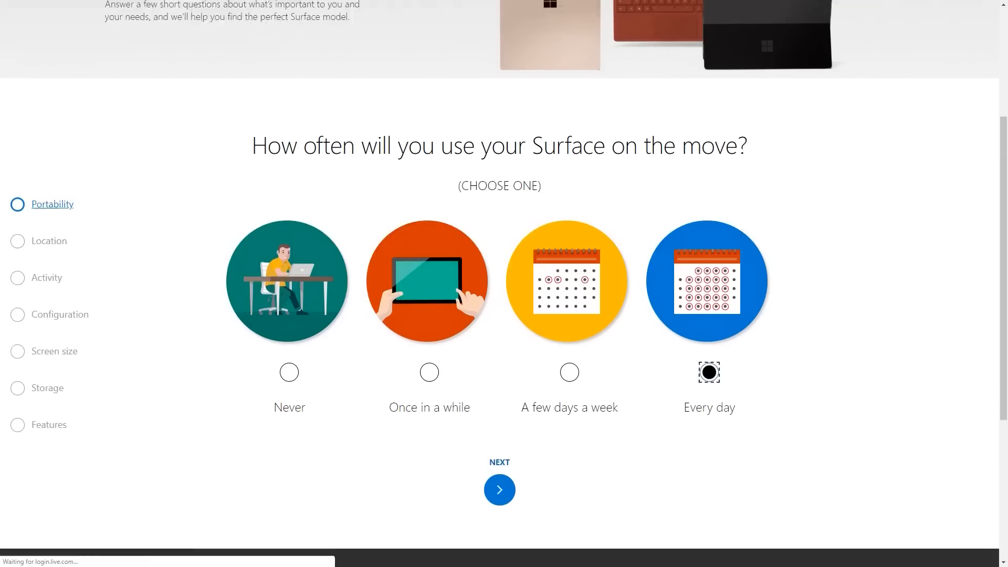
Answer Home and Work, Personal/Productivity/Multi-tasking, and a screen size, advancing through each question
left_click(499, 489)
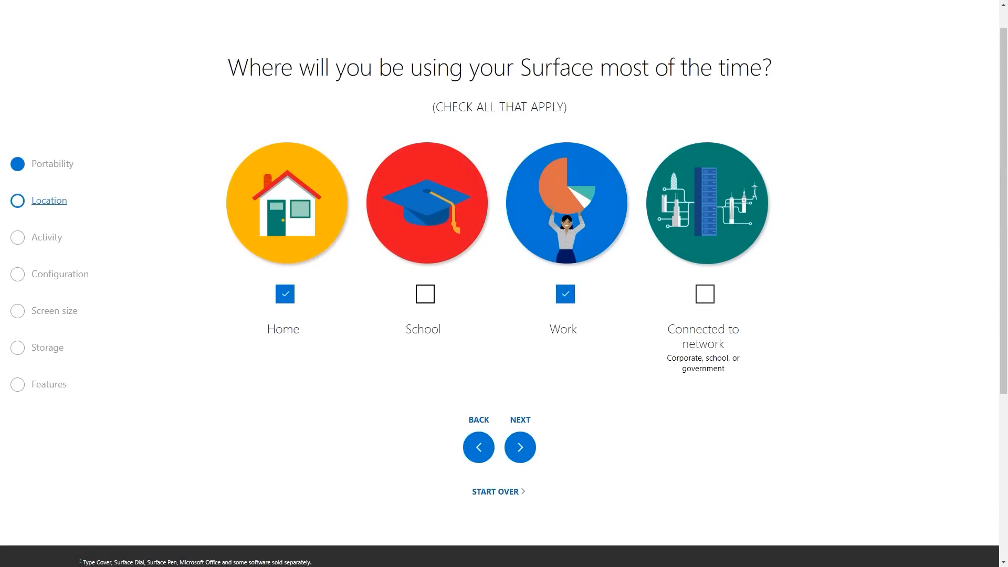
left_click(519, 447)
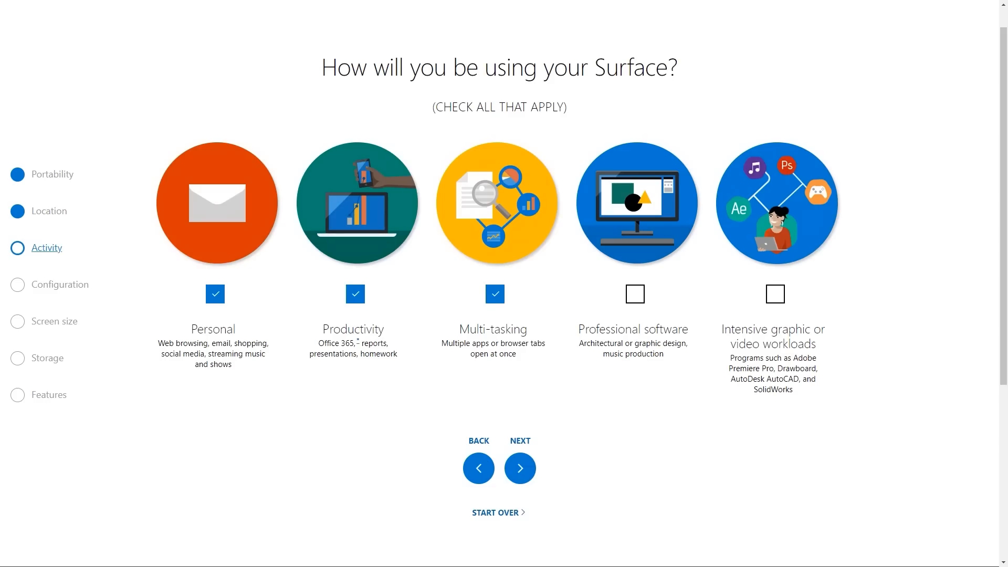
left_click(520, 467)
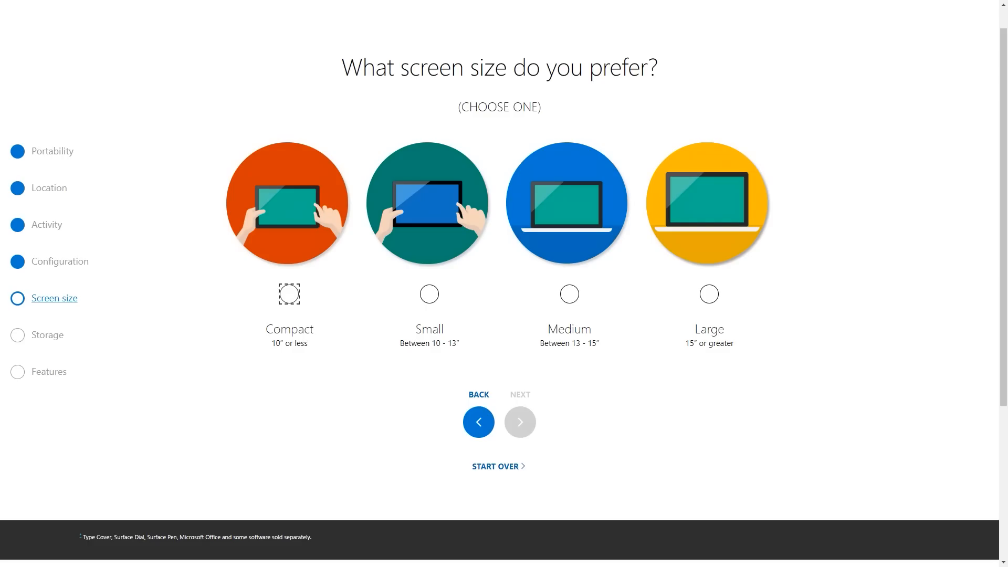
left_click(290, 294)
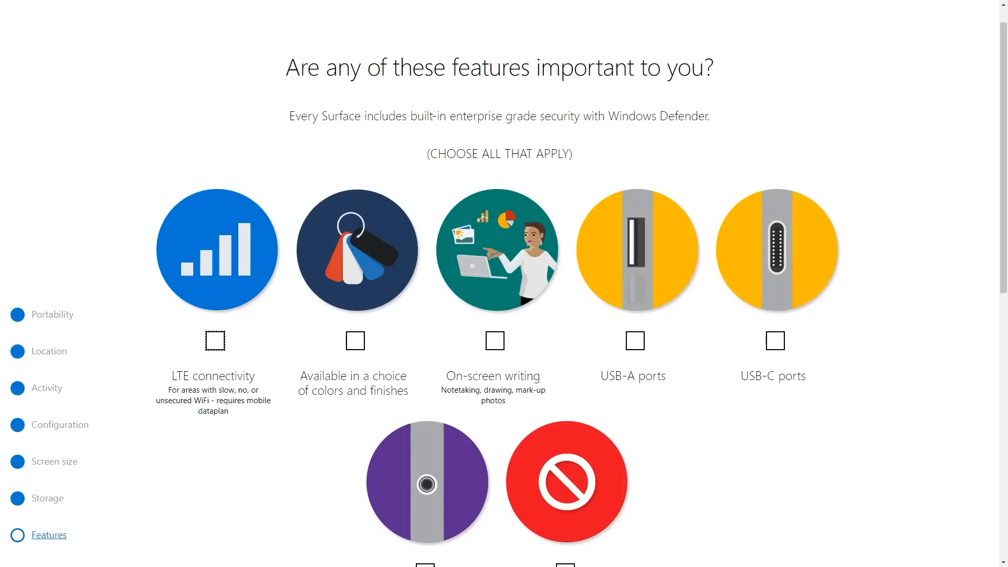
Mark LTE and USB-C as important features and submit to see the results
left_click(214, 340)
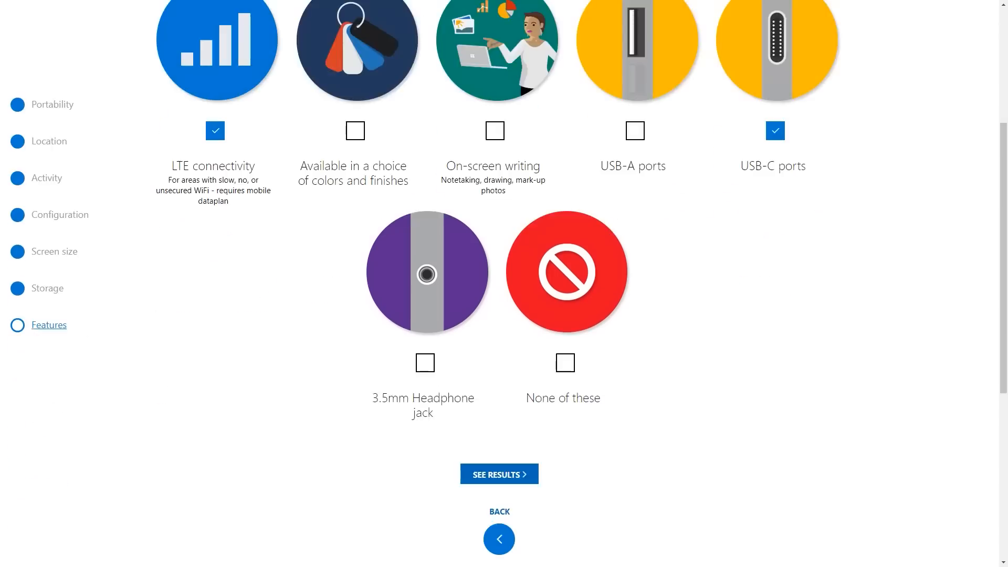
left_click(498, 473)
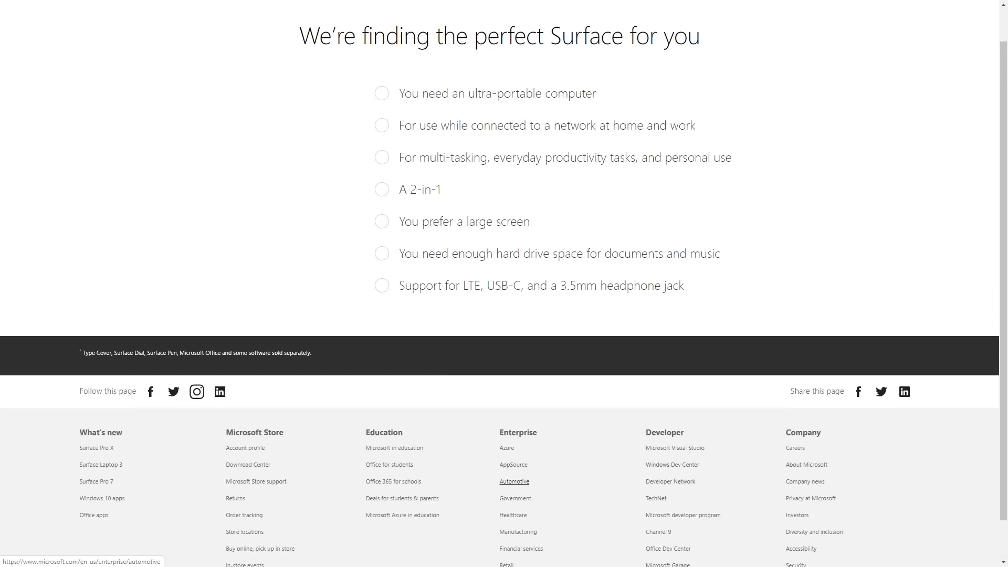
left_click(381, 189)
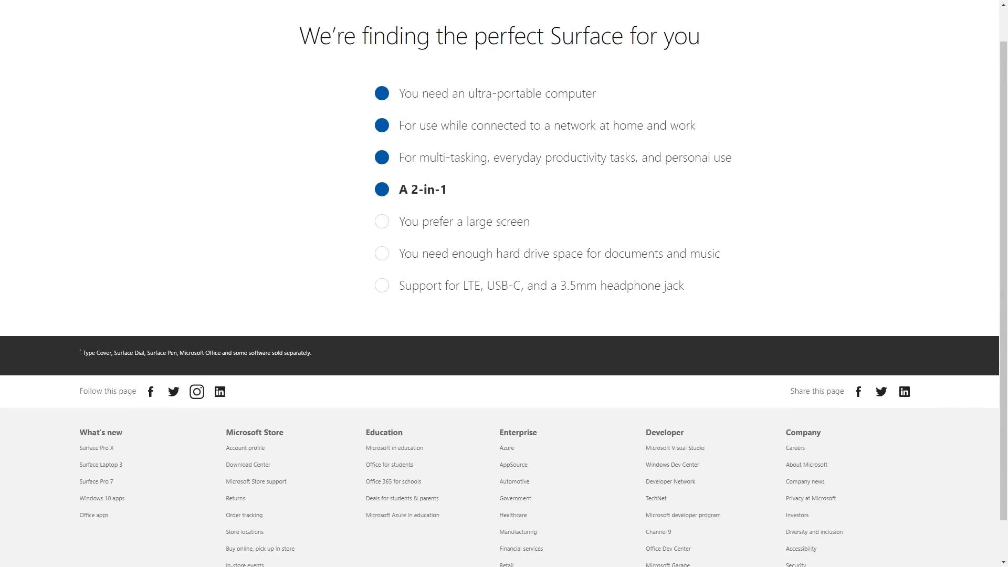